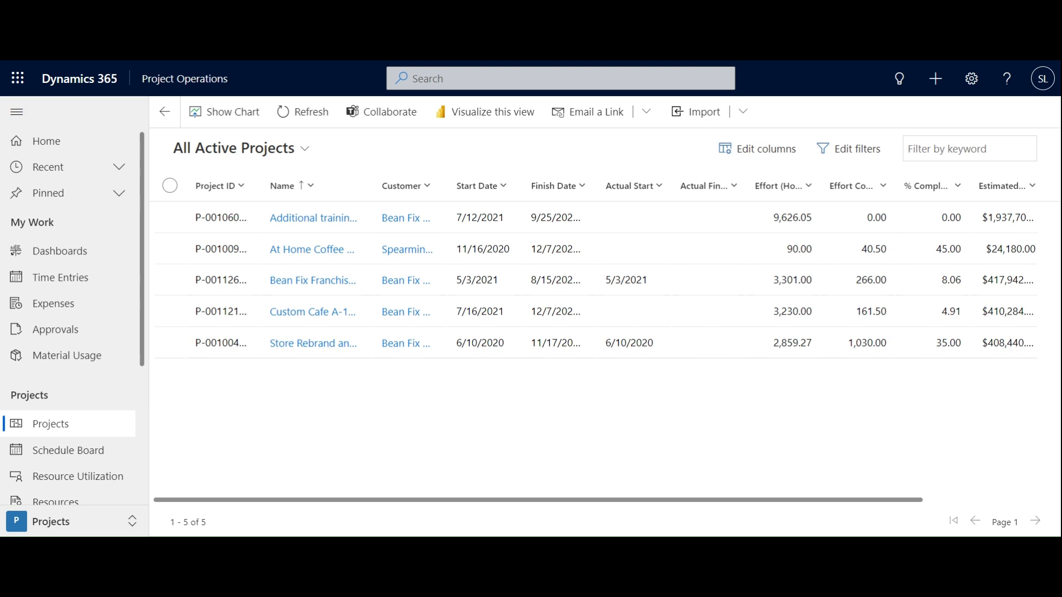
{"action": "mouse_move", "coordinate": [283, 109]}
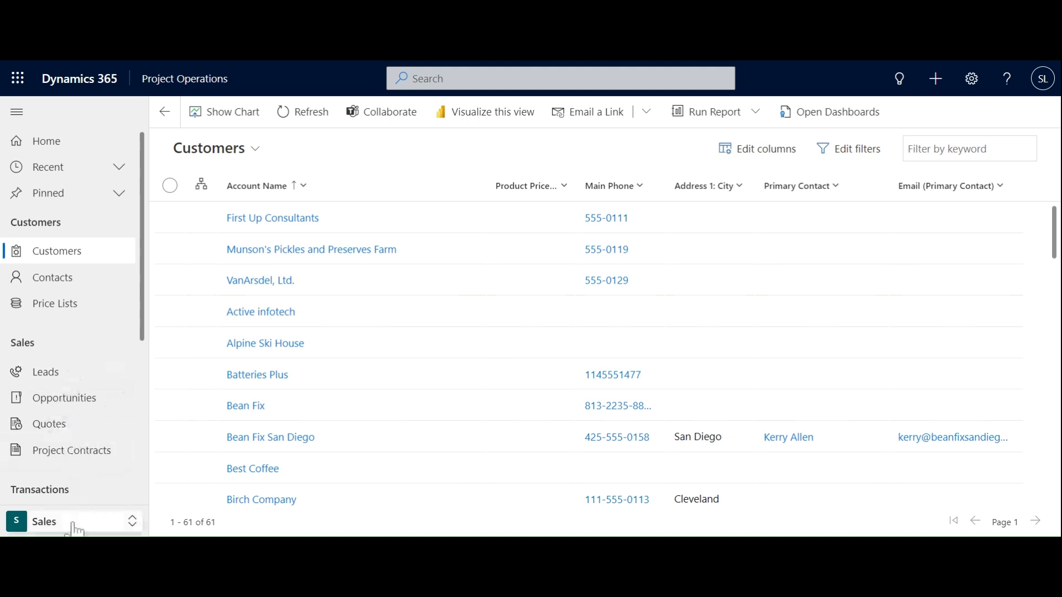
Switch from the Sales area back to Projects, showing the Practice Management Dashboard.
{"action": "left_click", "coordinate": [43, 521]}
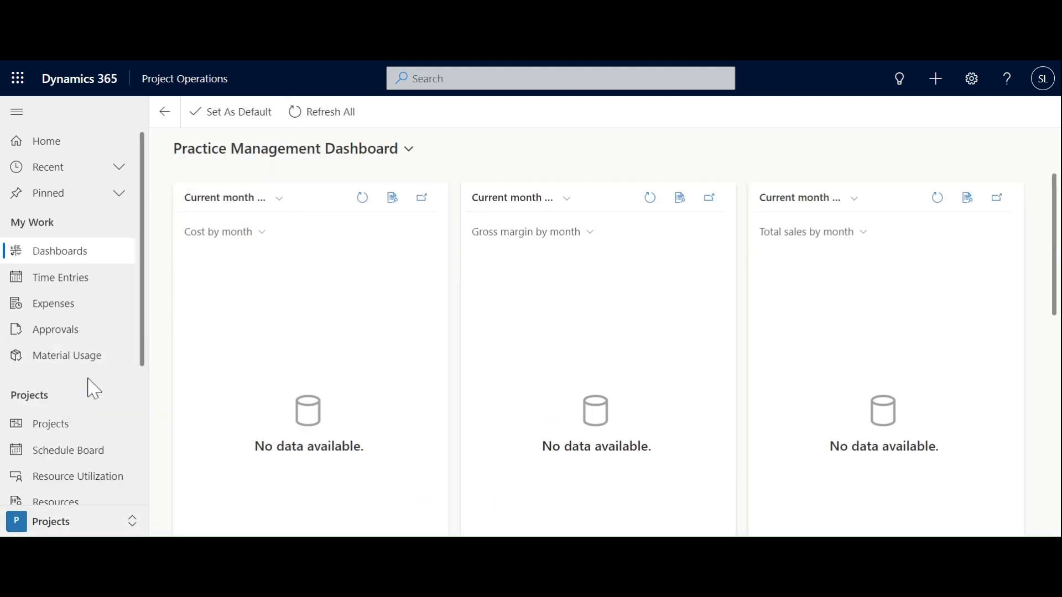
Open All Active Projects, then list the areas: Projects, Resources, Sales, Settings, Training.
{"action": "left_click", "coordinate": [51, 424]}
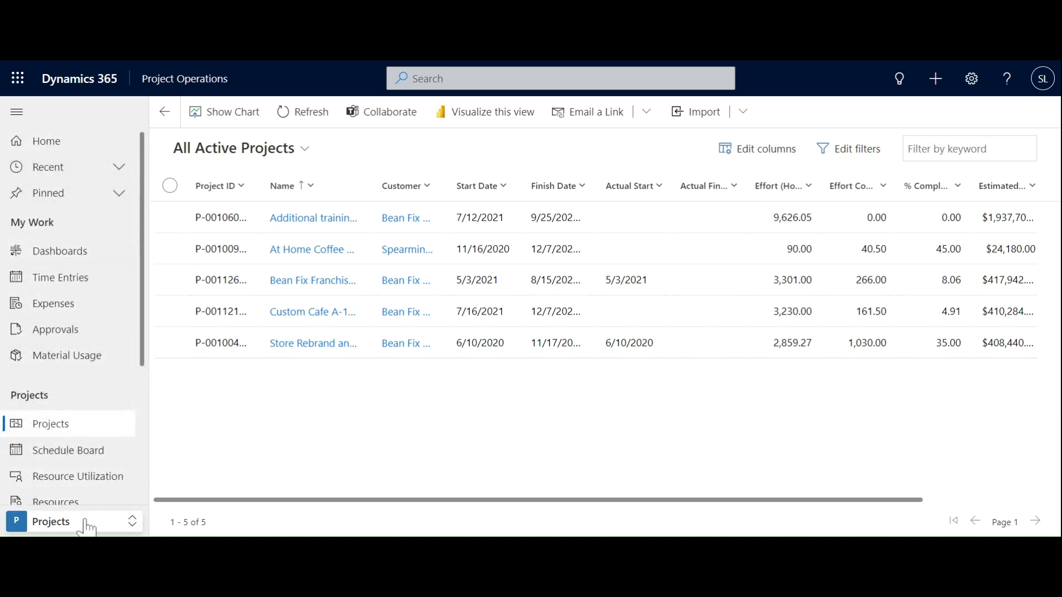
{"action": "left_click", "coordinate": [51, 521]}
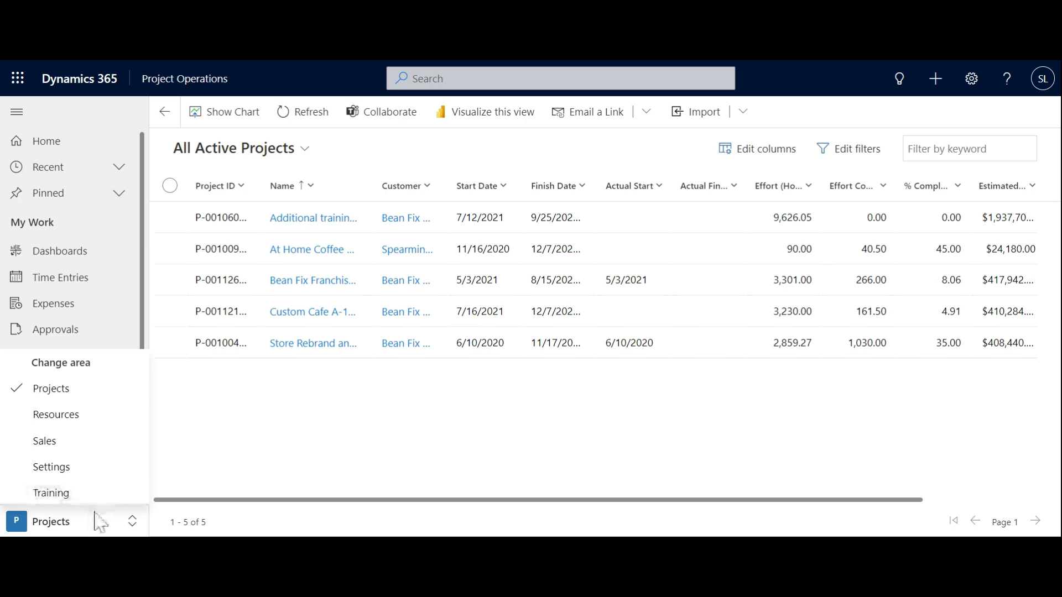